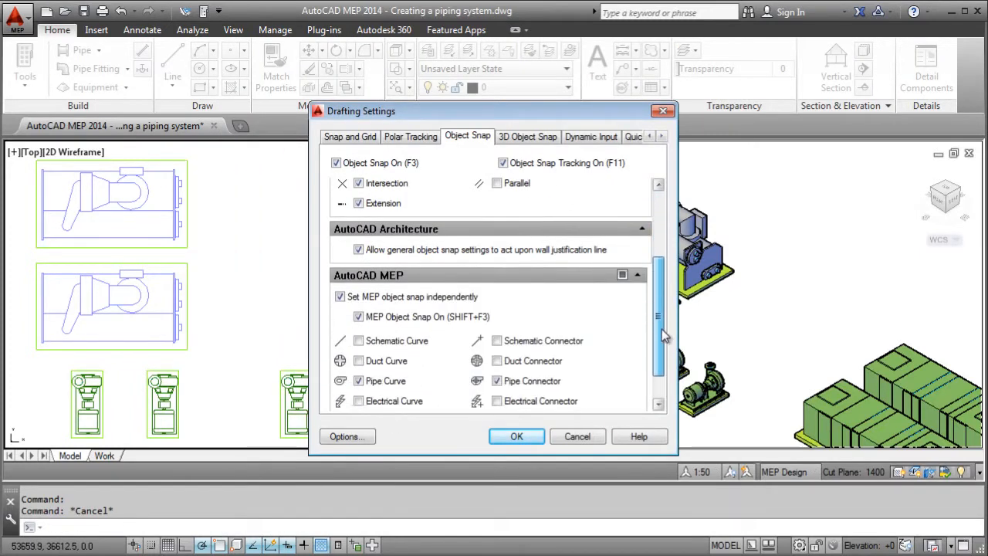
Keep Pipe Curve and Pipe Connector snaps checked and confirm the Drafting Settings
scroll(down, 3)
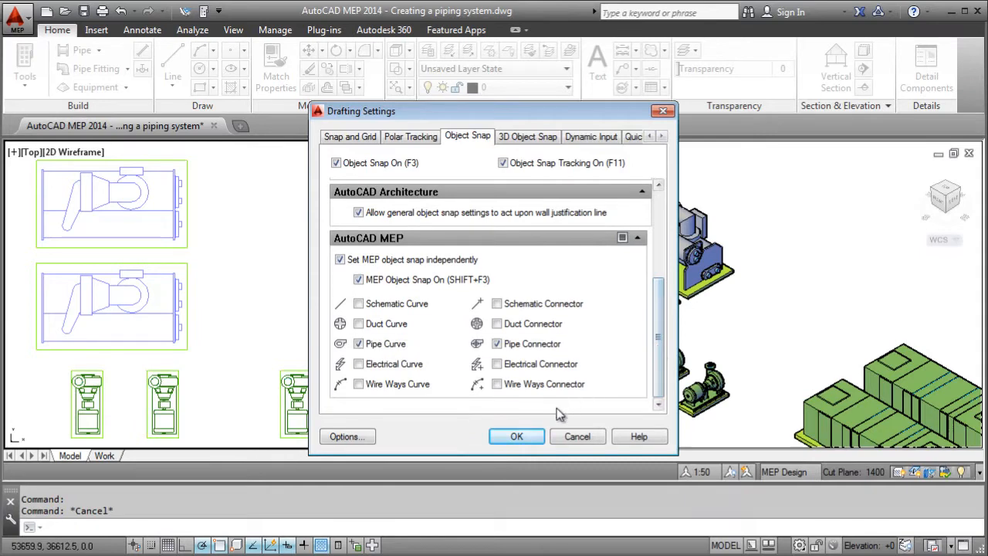
click(516, 435)
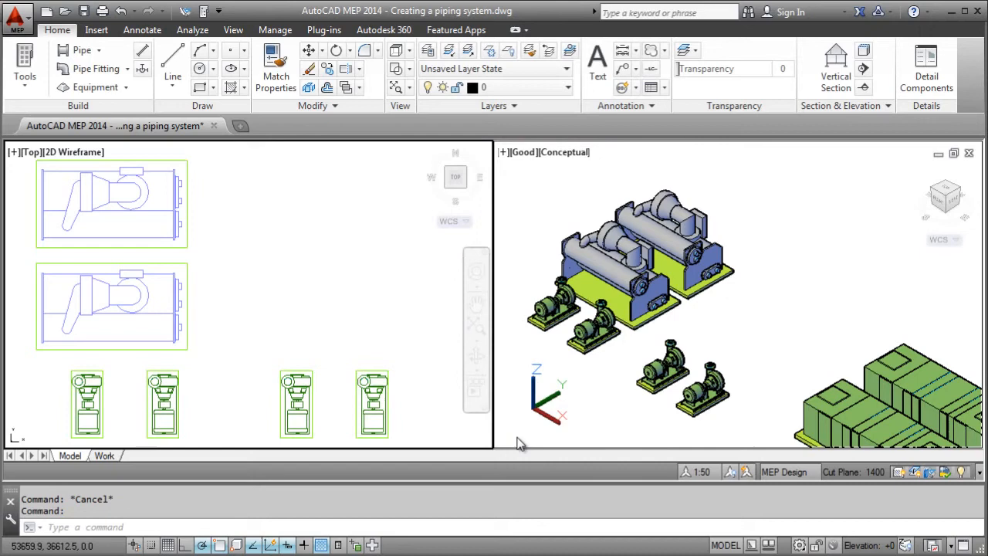
click(274, 30)
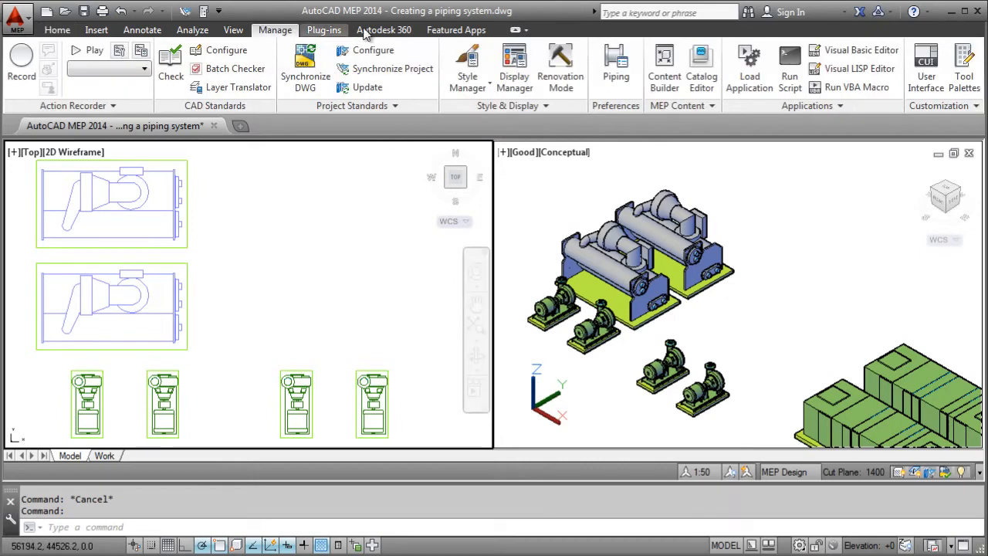
click(466, 65)
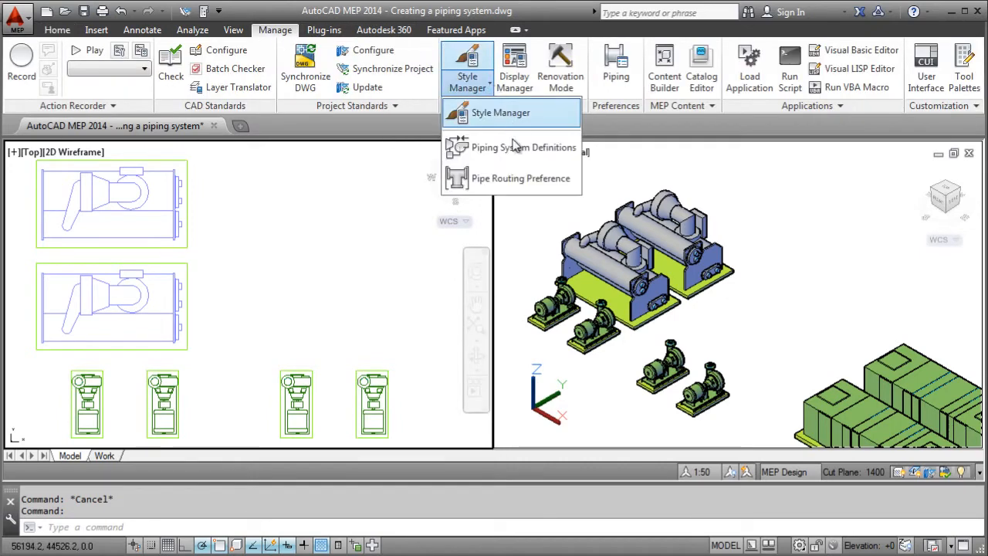
click(501, 112)
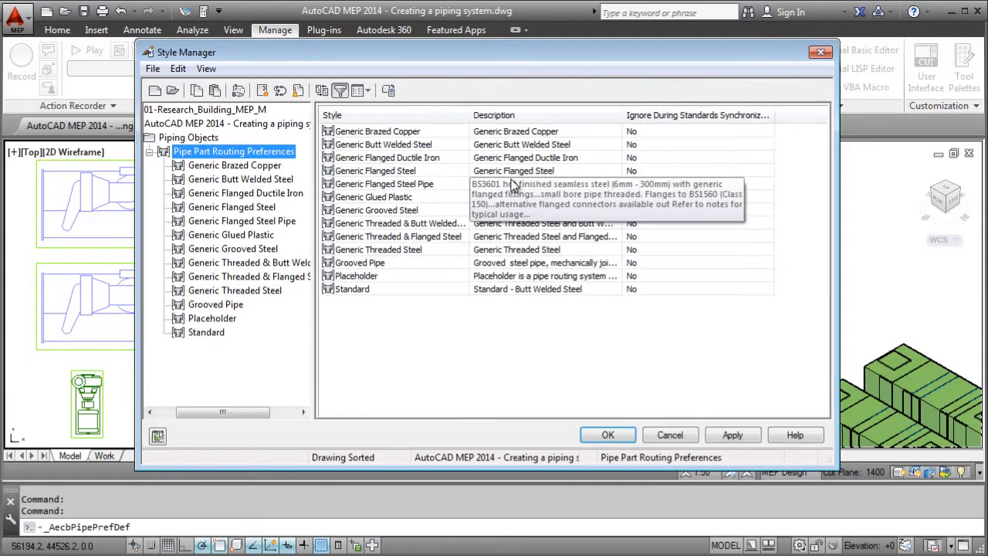
mouse_move(301, 253)
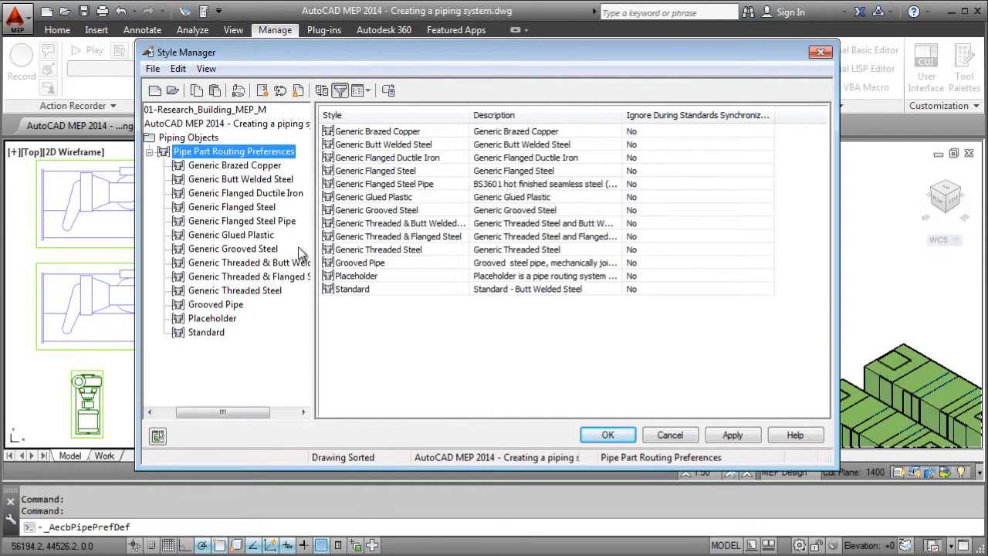
click(248, 276)
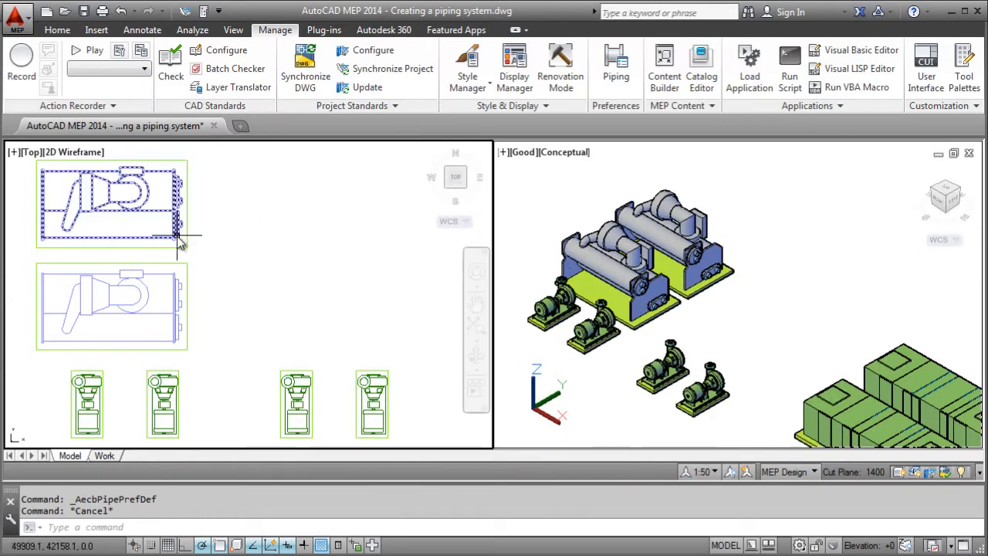
Begin a 100 mm pipe at the upper chiller with threaded routing preference and place its next point
click(108, 204)
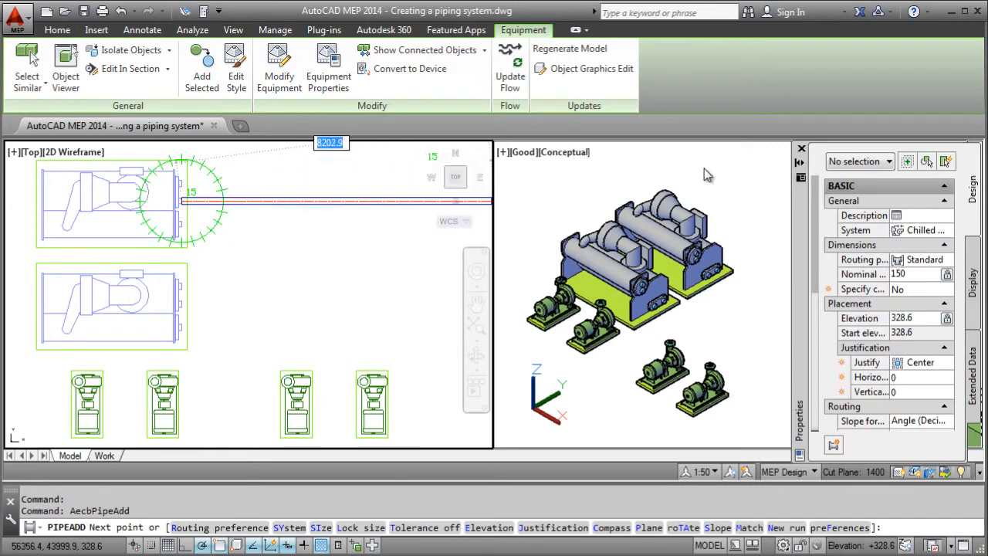
click(948, 260)
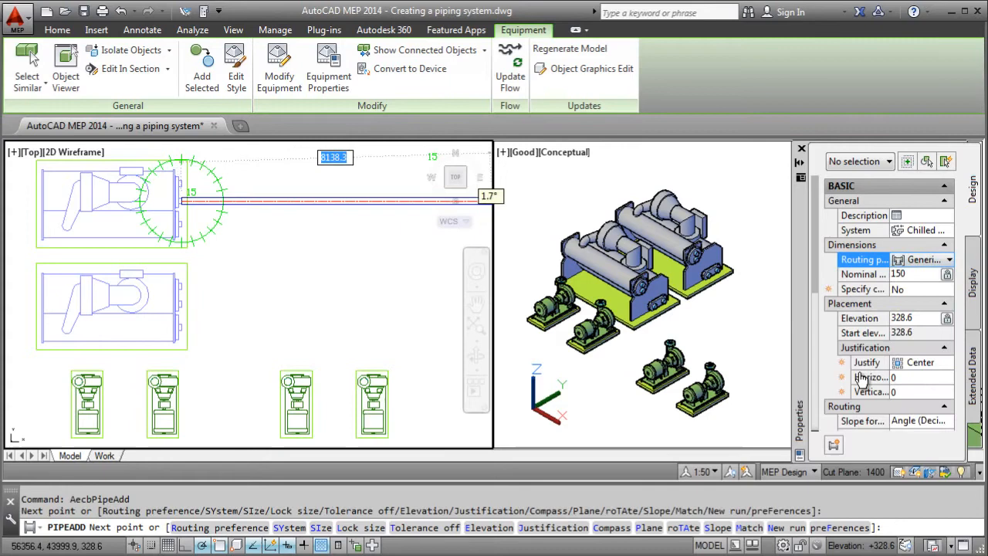
click(948, 275)
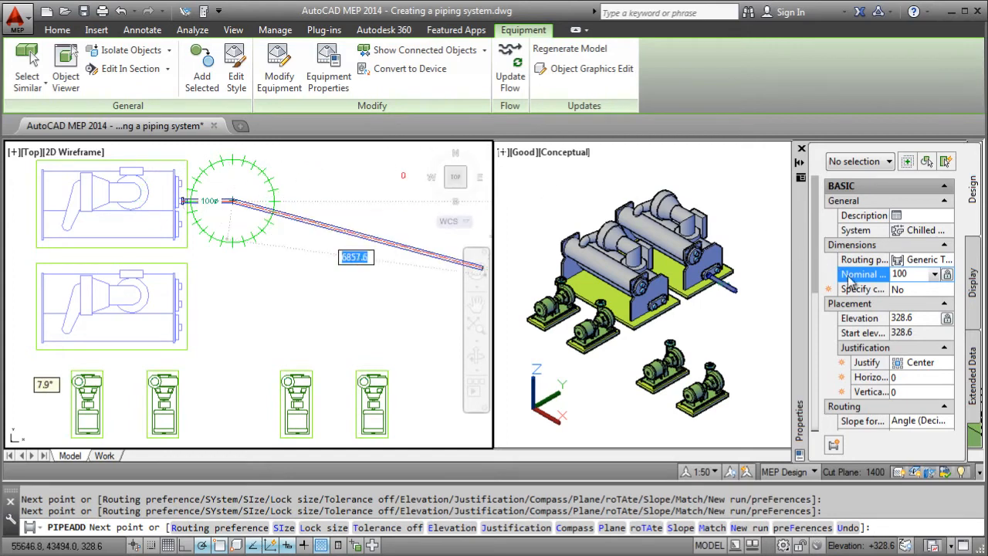
click(898, 318)
text(N)
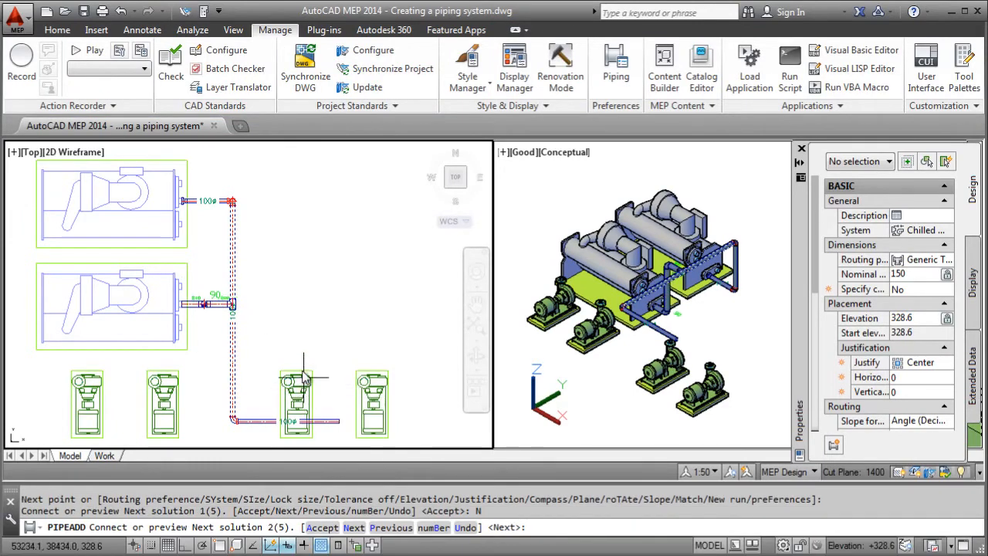
Cycle through two automatic routing solutions to the pump connector and accept the layout
right_click(296, 378)
text(N)
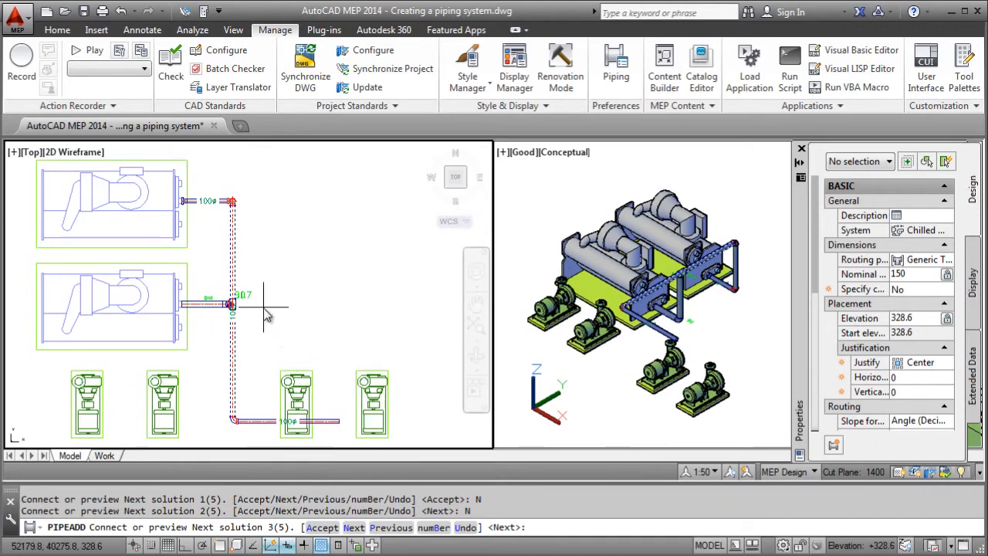
right_click(301, 400)
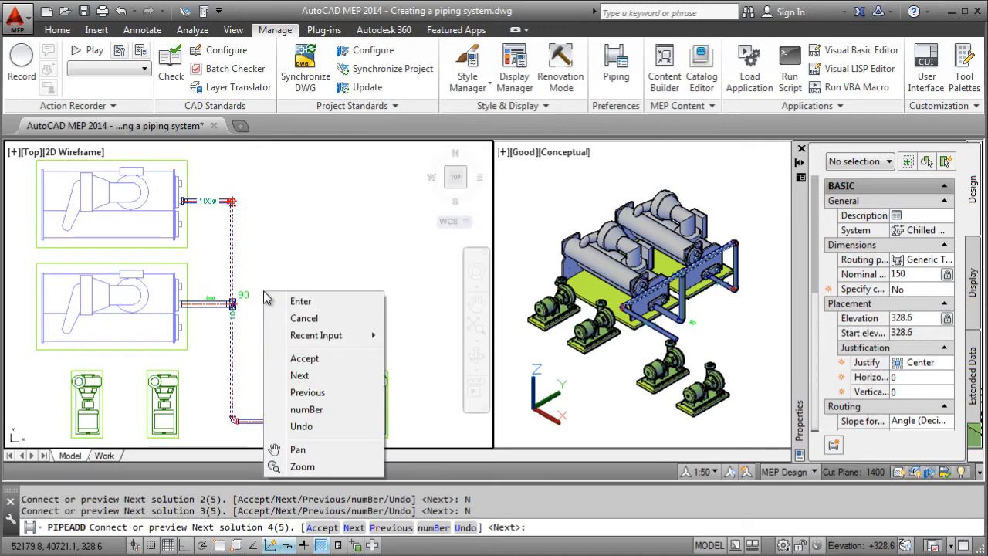
click(304, 358)
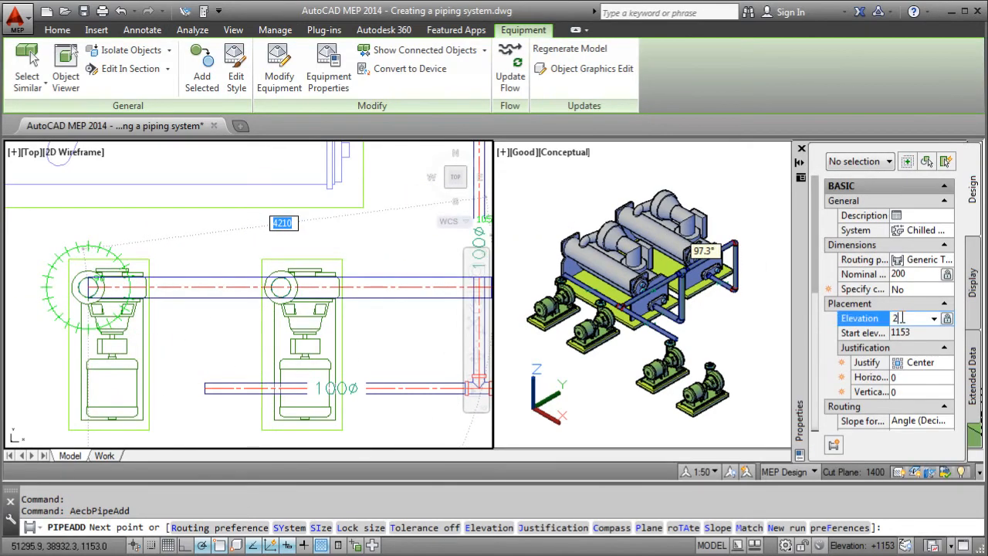
Set the 200 mm pipe's elevation to 2500 and accept the generic threaded flange substitute
text(2500)
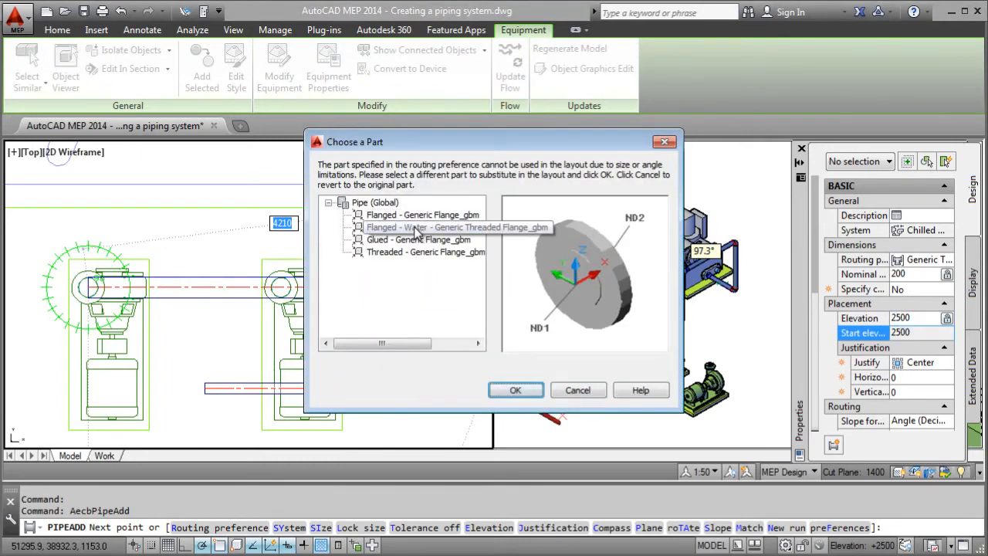
click(515, 389)
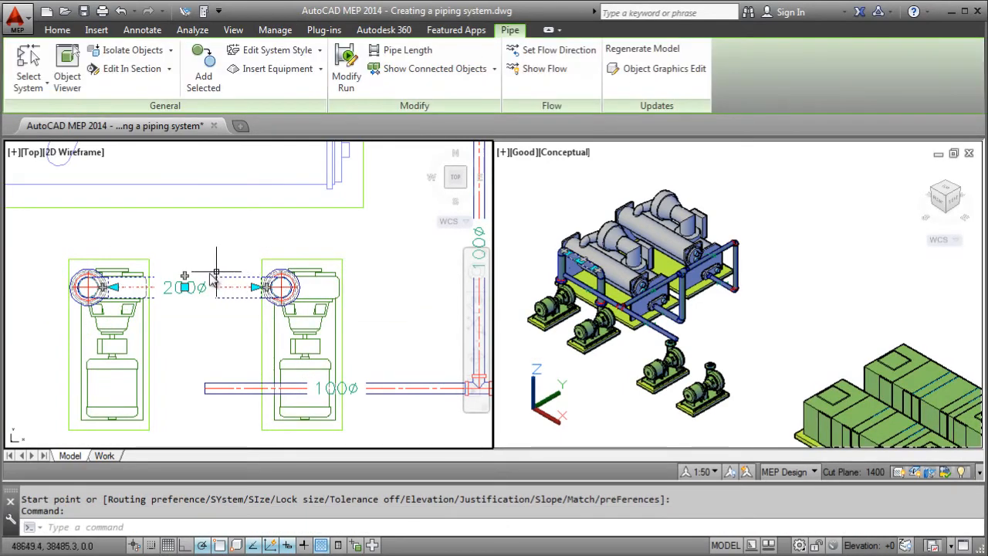
Route a branch off the 200 mm header down to the 100 mm pipe connector and accept it
click(185, 286)
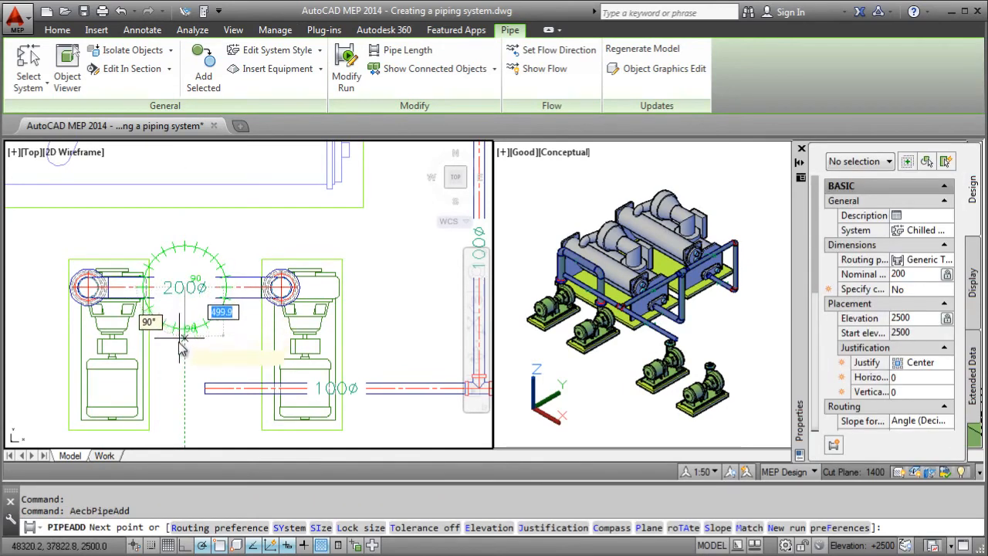
click(274, 29)
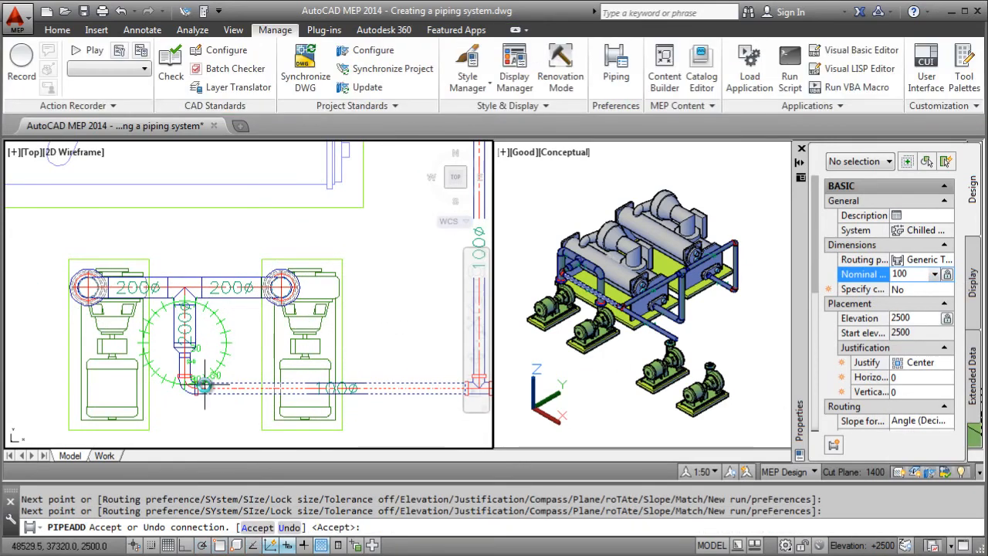
click(207, 385)
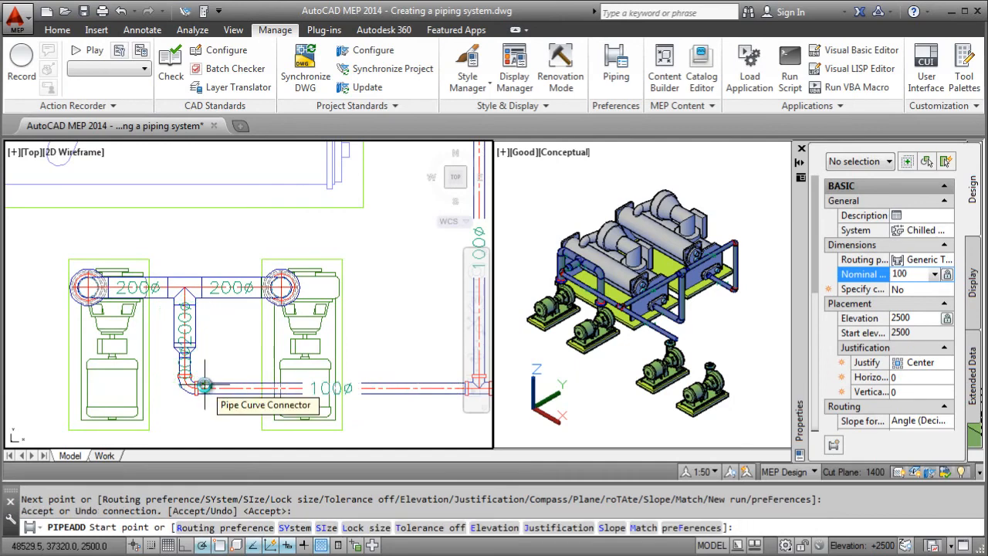